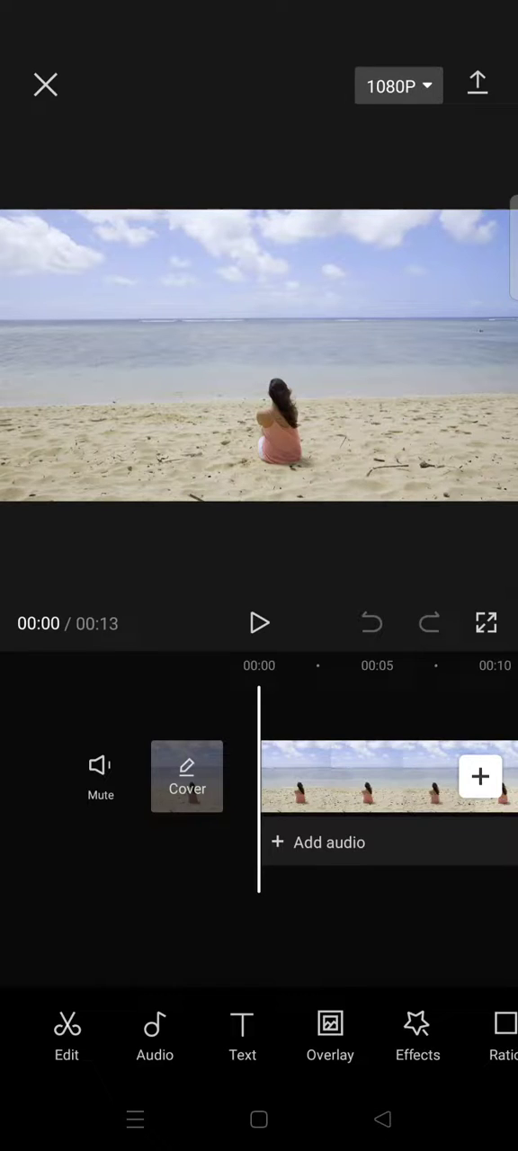
Step: Select the 13-second beach clip and show its rotate, mirror and crop options
click(378, 795)
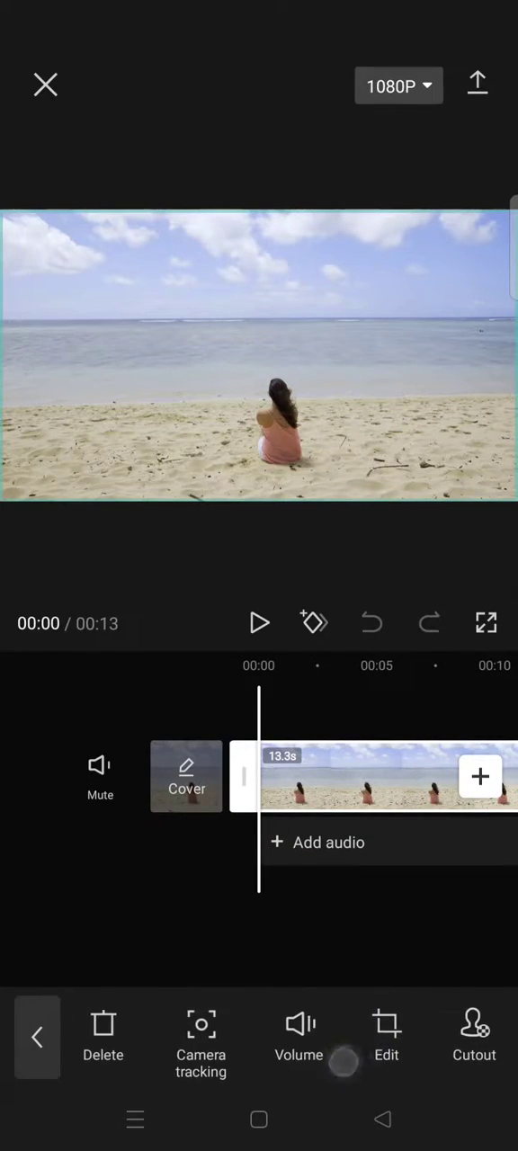
click(386, 1032)
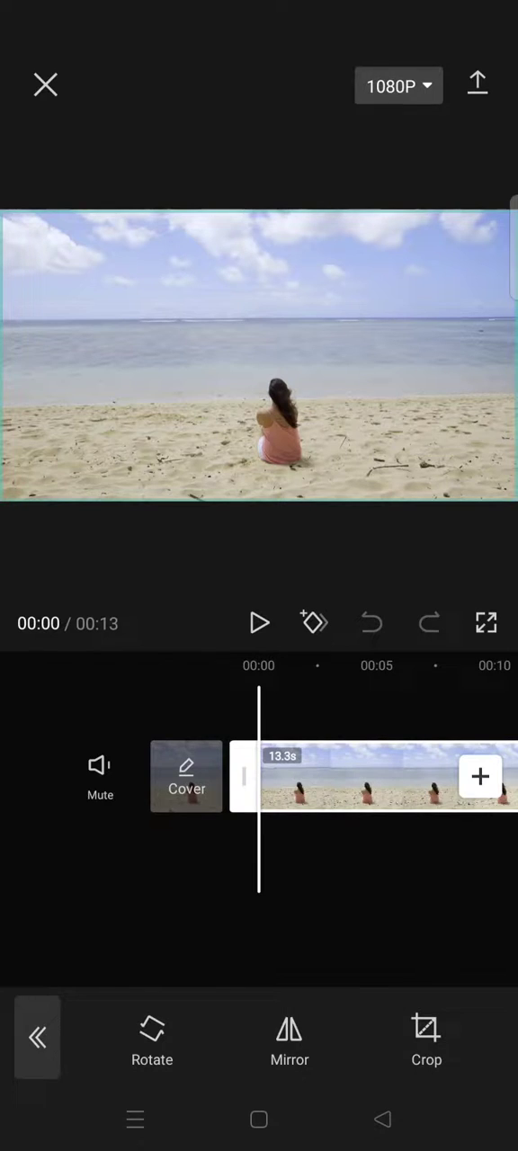
Step: Crop the beach clip to a 1:1 square framing the seated woman
click(426, 1034)
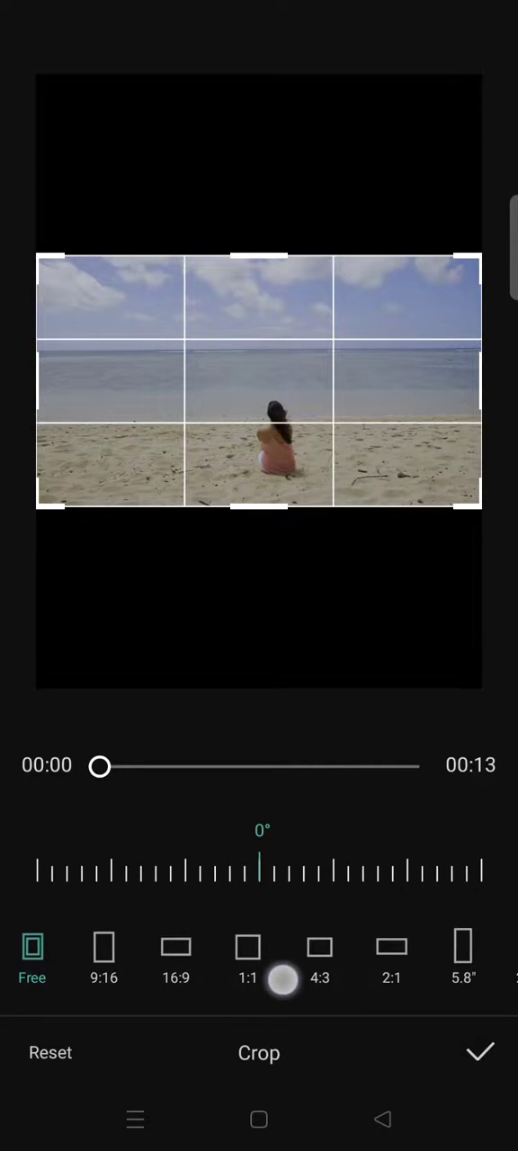
click(248, 946)
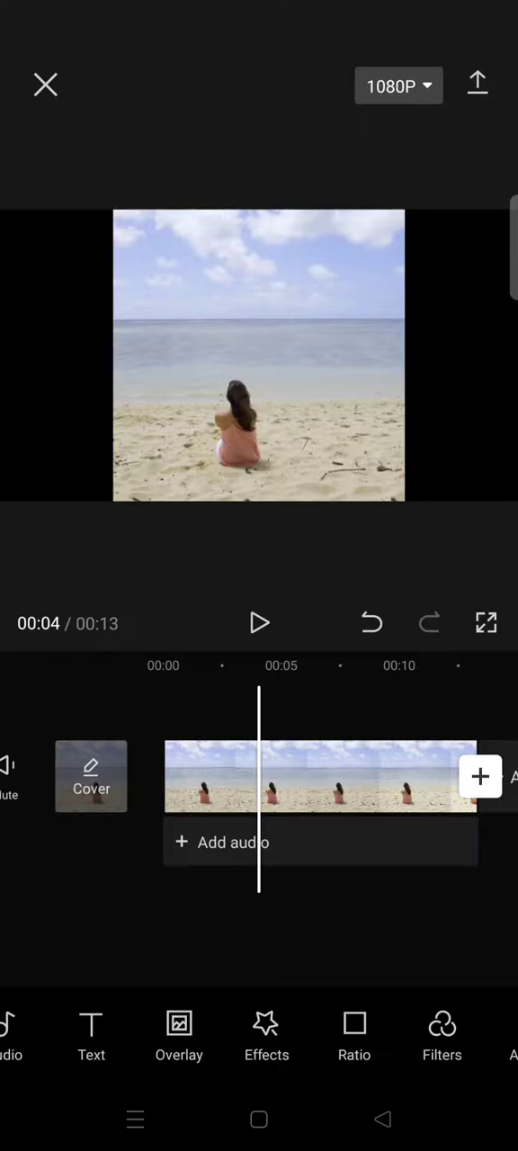
Step: Set the canvas ratio to 1:1 so the square clip fills the frame, then play it back
click(354, 1023)
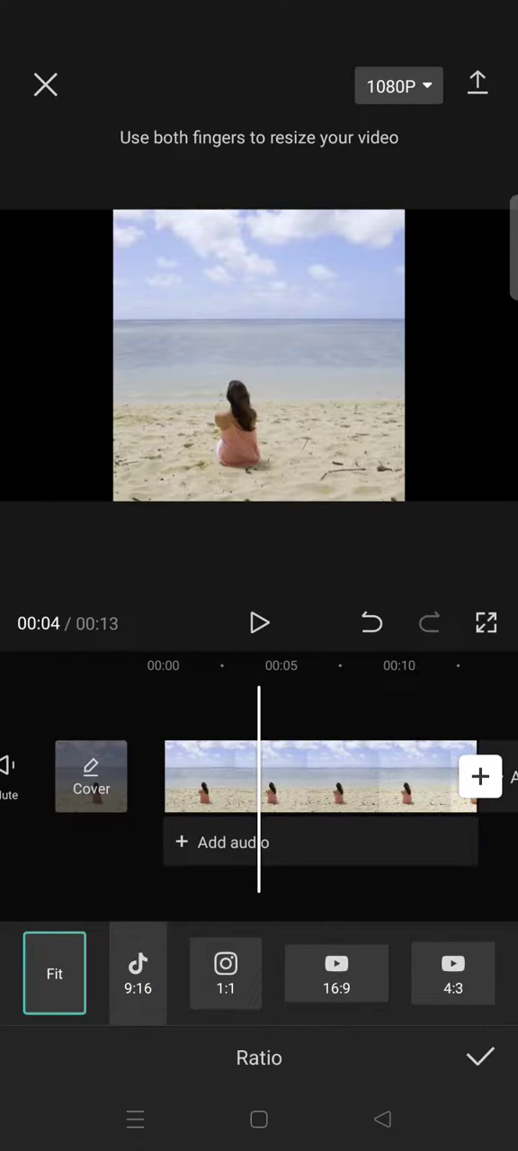
click(480, 1058)
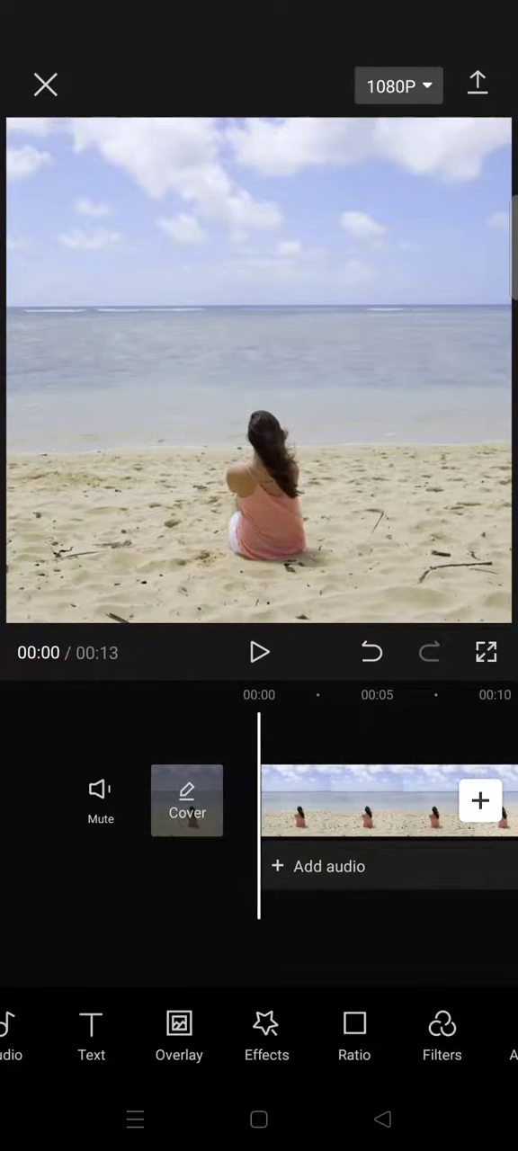
click(259, 653)
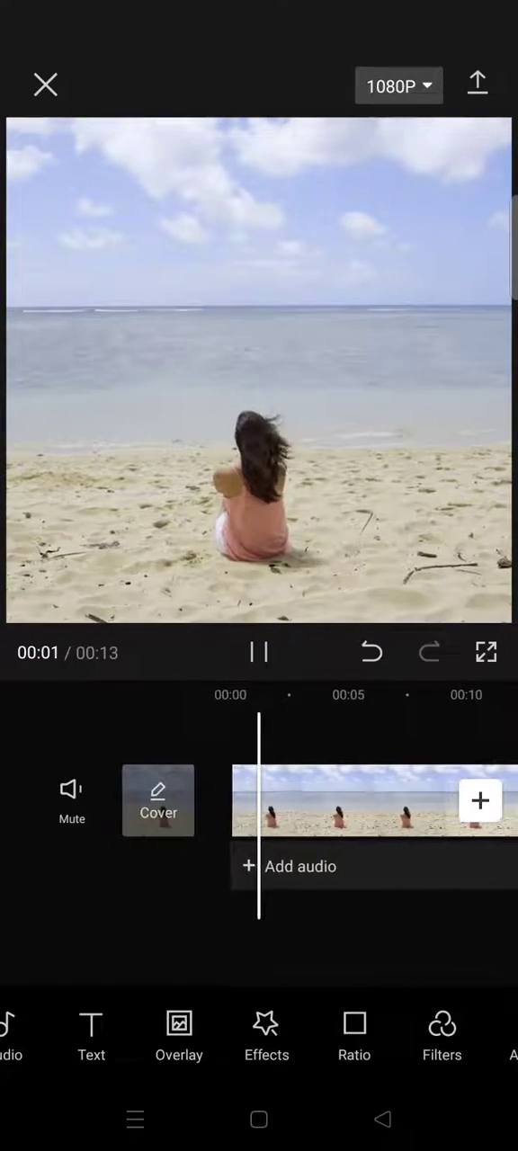